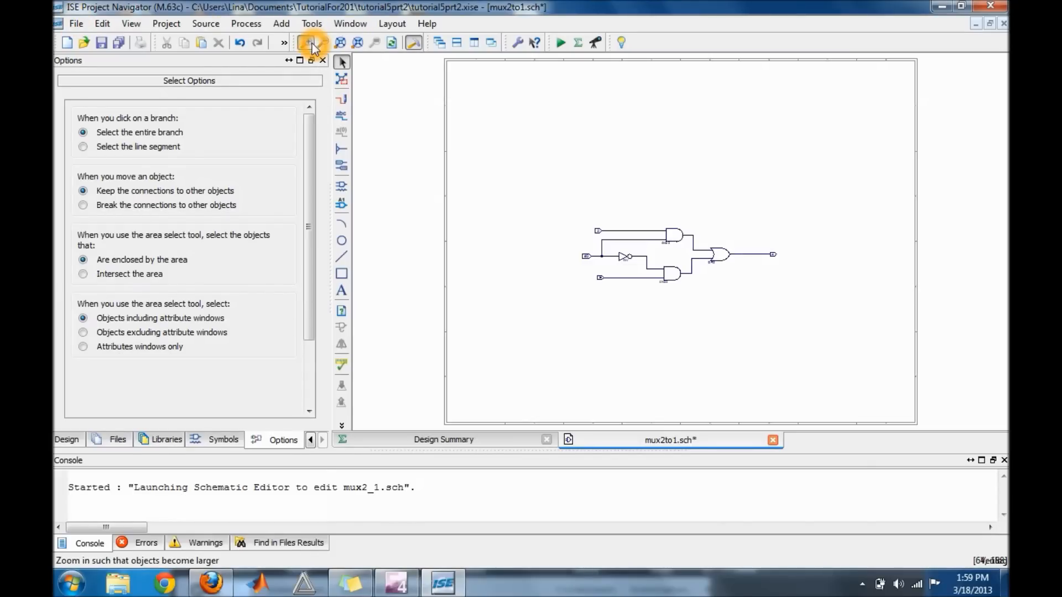
- Zoom in on the mux2to1 gates and run Check Schematic, getting no errors or warnings
{"action": "left_click", "coordinate": [310, 42]}
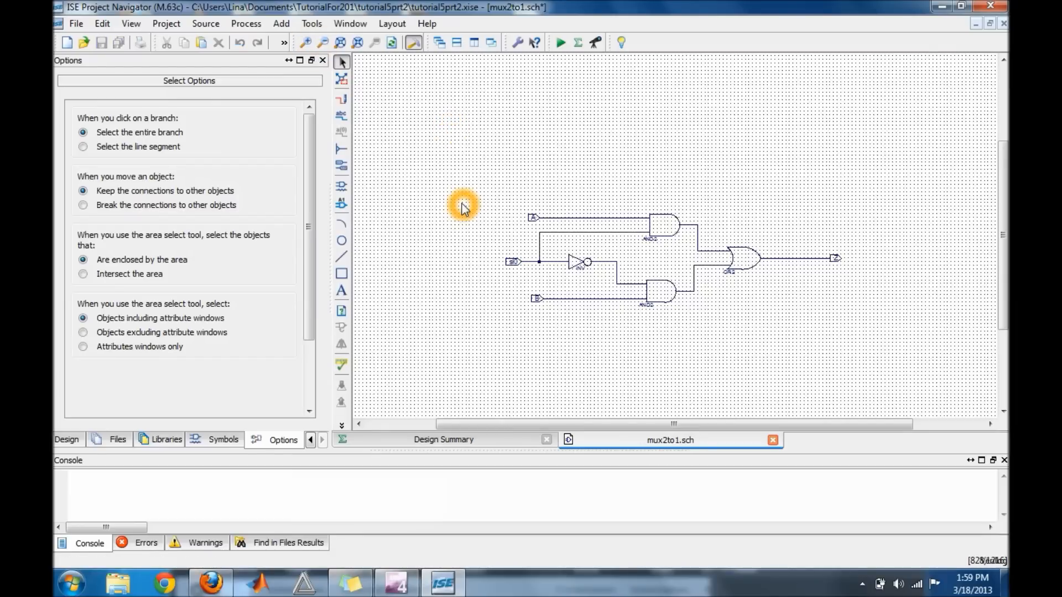
{"action": "left_click", "coordinate": [311, 24]}
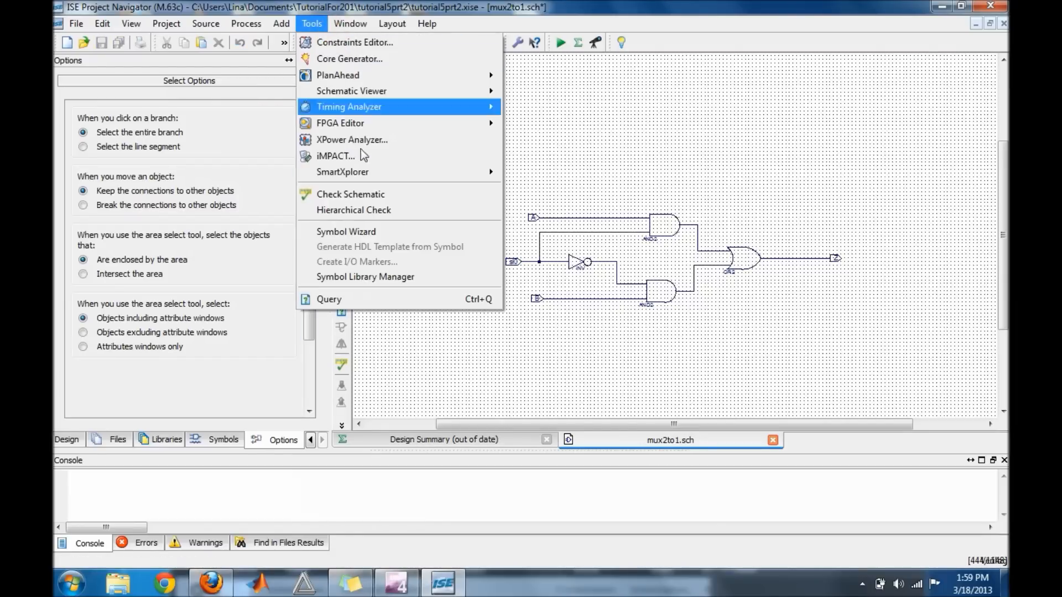
{"action": "left_click", "coordinate": [351, 194]}
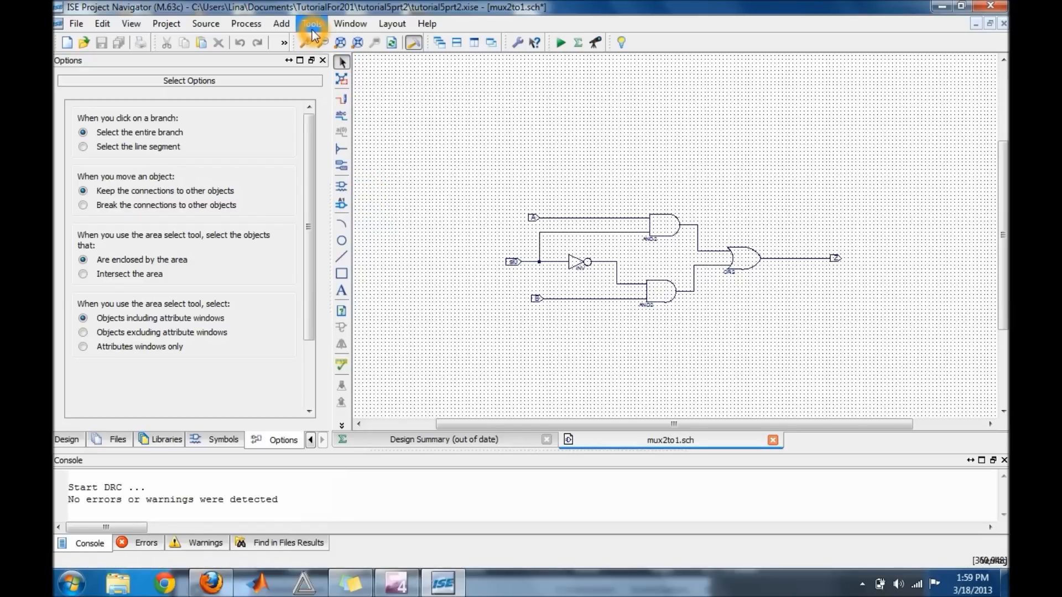
{"action": "left_click", "coordinate": [311, 24]}
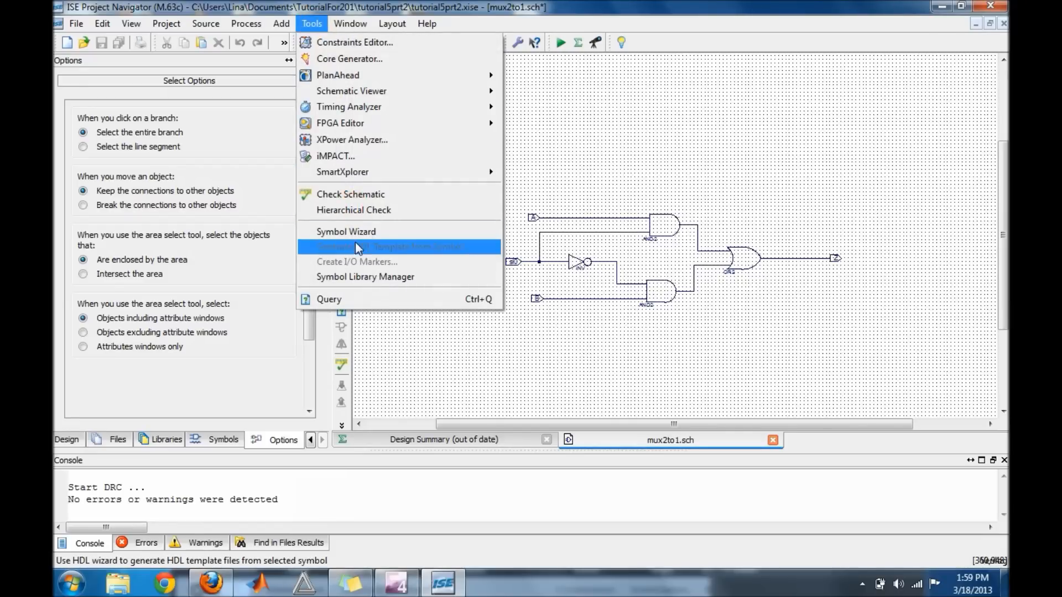
- Start the Symbol Wizard using the mux2to1 schematic as the pin source
{"action": "left_click", "coordinate": [345, 231]}
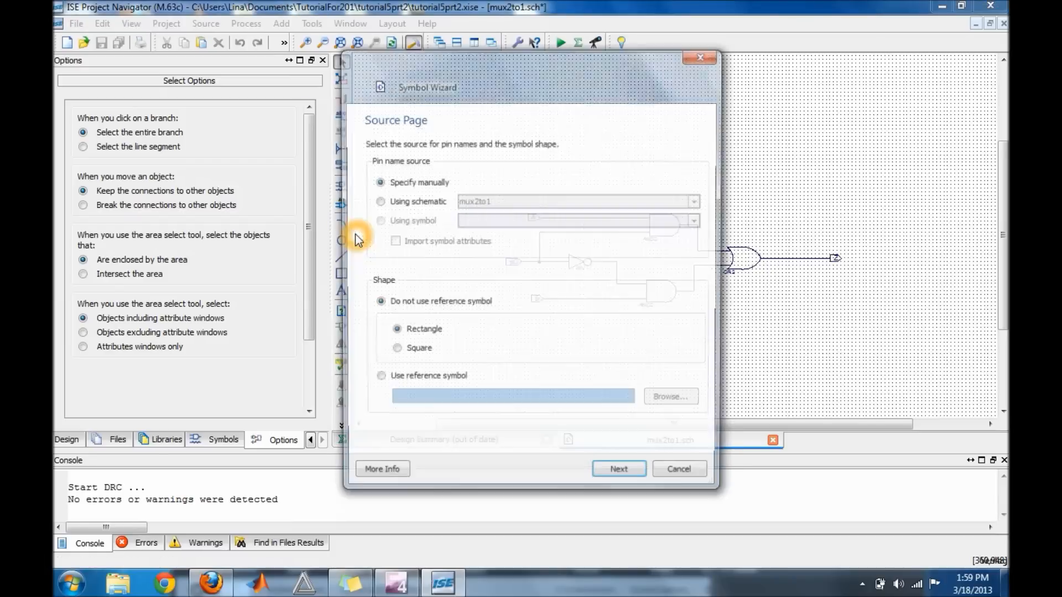
{"action": "left_click", "coordinate": [377, 201]}
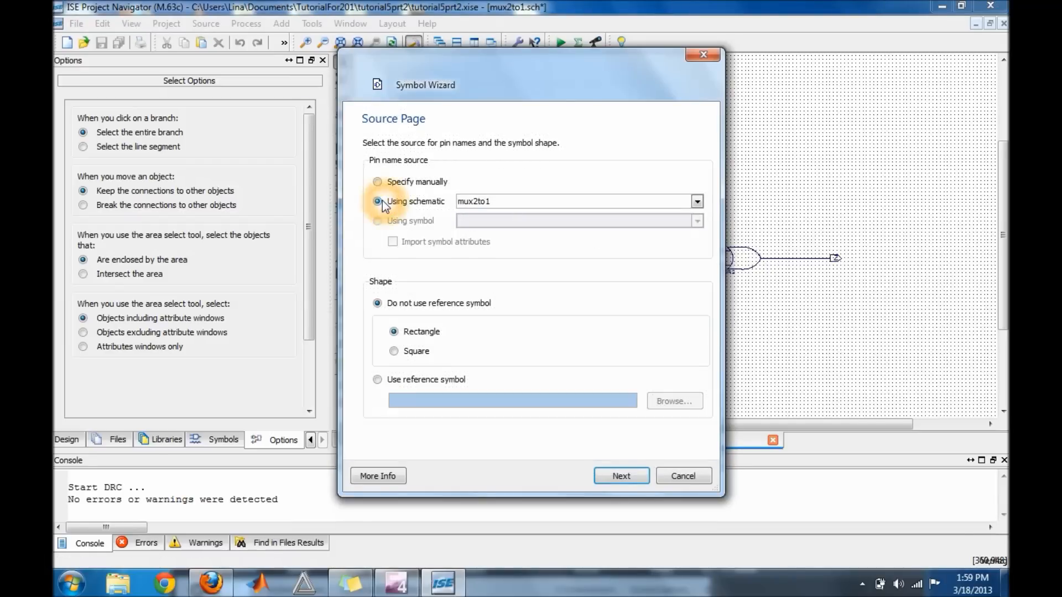
{"action": "left_click", "coordinate": [378, 201]}
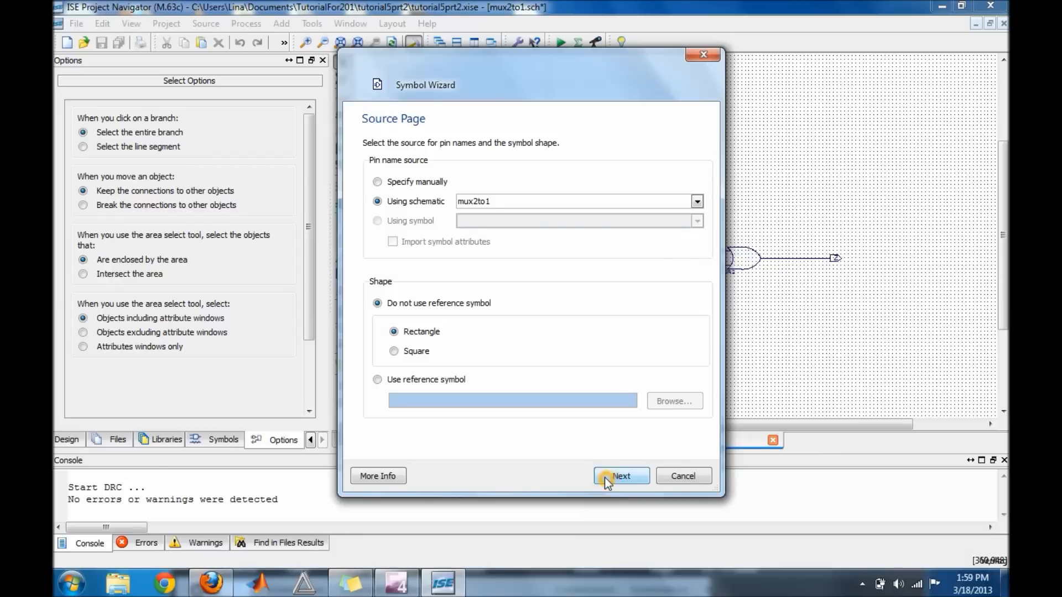
{"action": "left_click", "coordinate": [621, 475]}
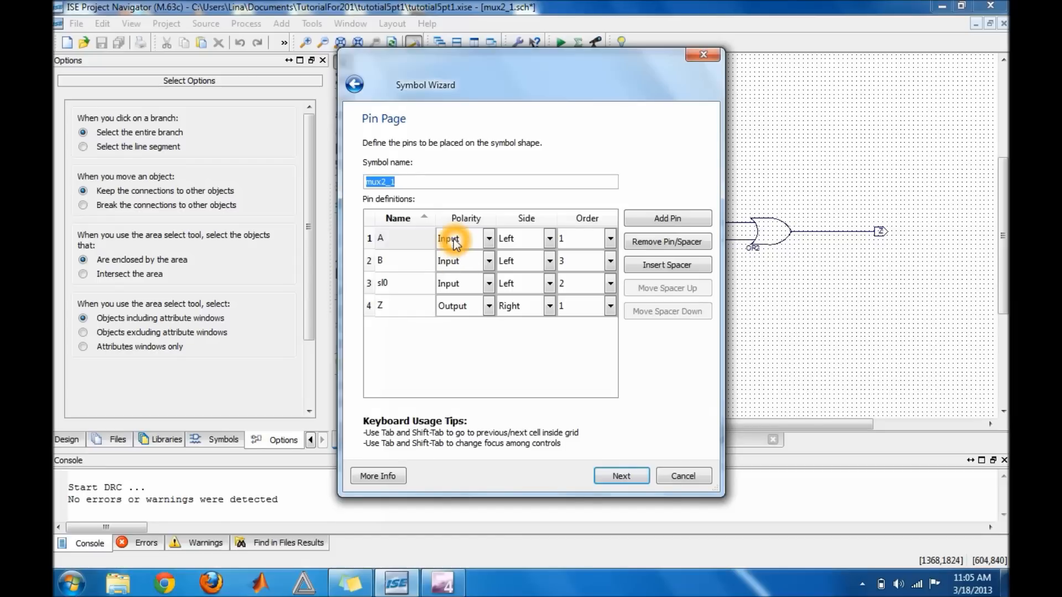
{"action": "mouse_move", "coordinate": [538, 428]}
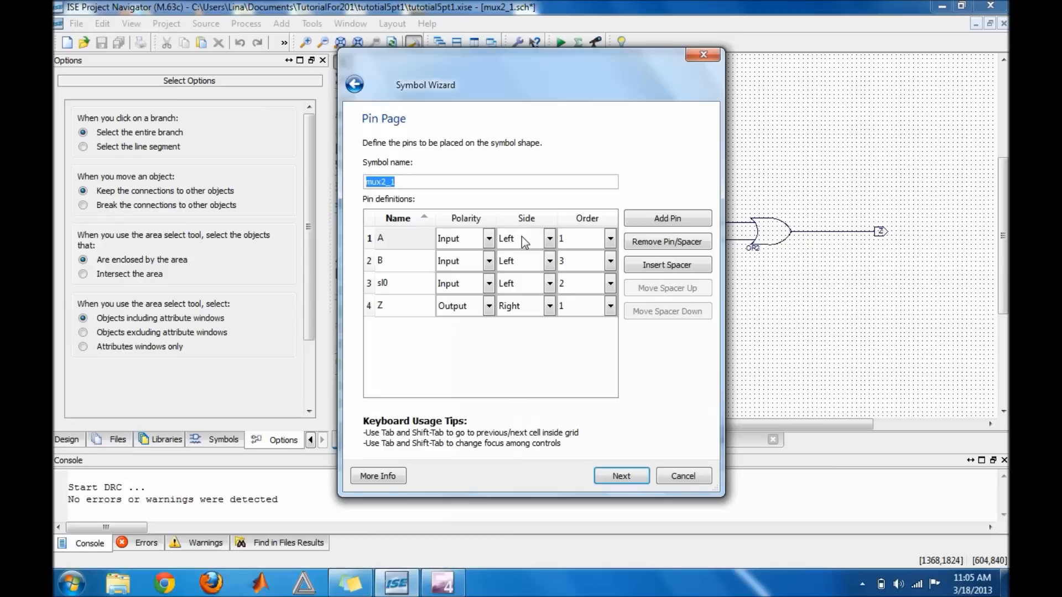
{"action": "mouse_move", "coordinate": [529, 237]}
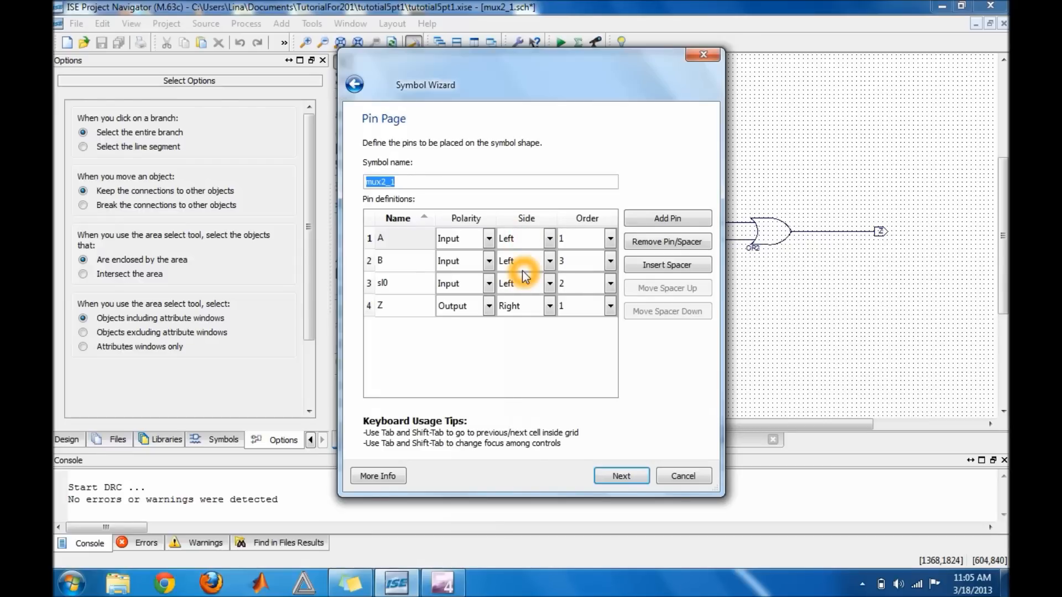
{"action": "mouse_move", "coordinate": [569, 325]}
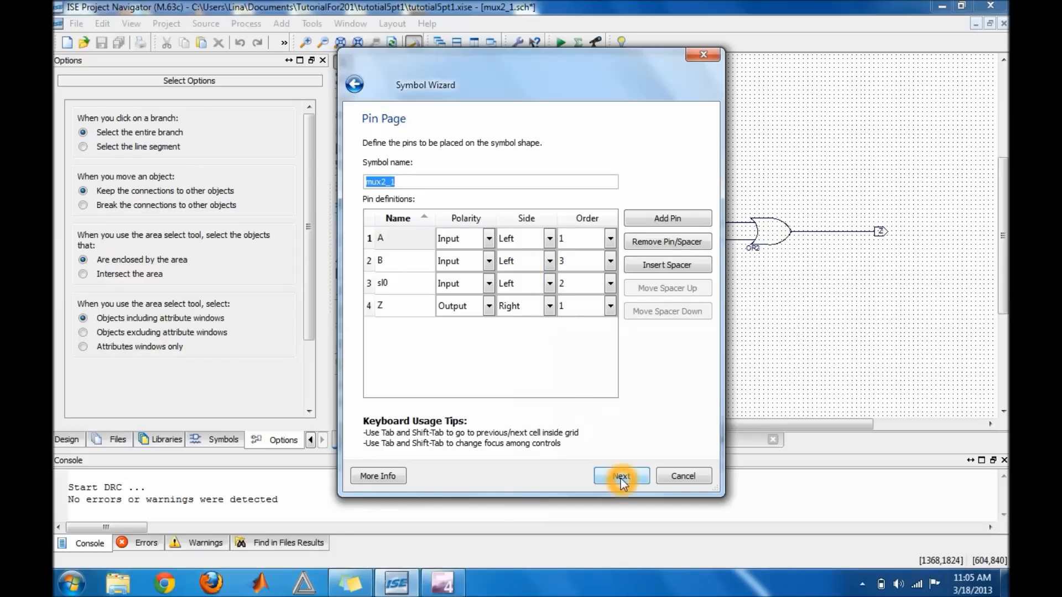
- Accept the A, sl0, B, Z pins and default layout, then finish the mux2_1 symbol
{"action": "left_click", "coordinate": [620, 476]}
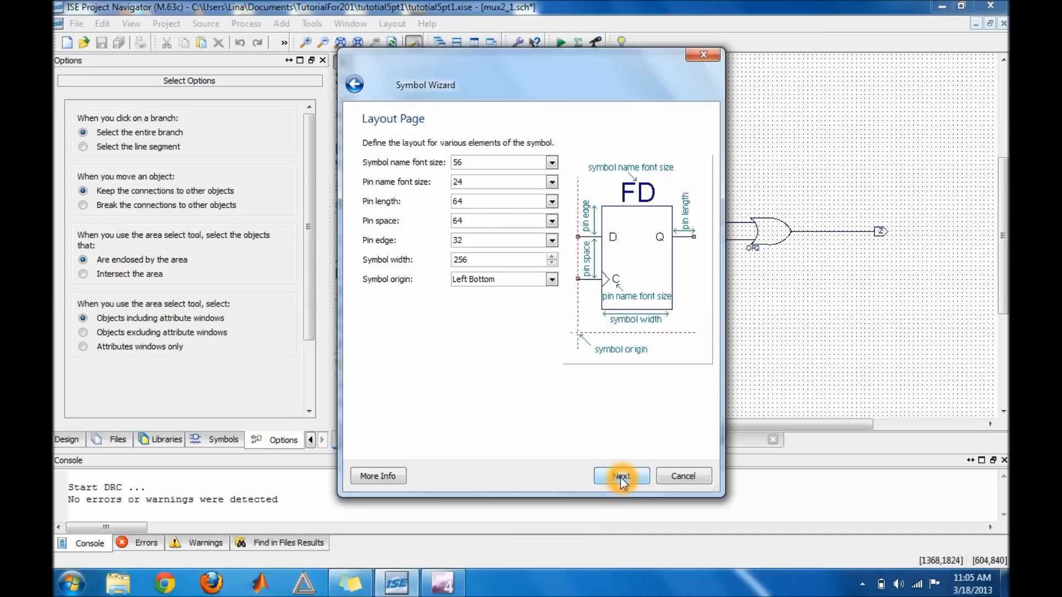
{"action": "left_click", "coordinate": [619, 476]}
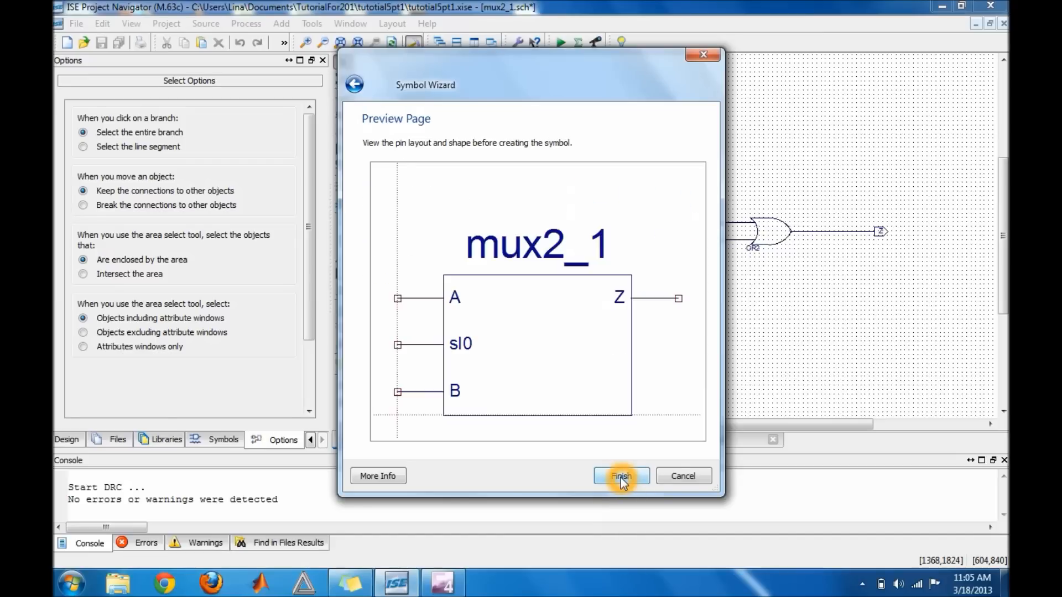
{"action": "left_click", "coordinate": [620, 475]}
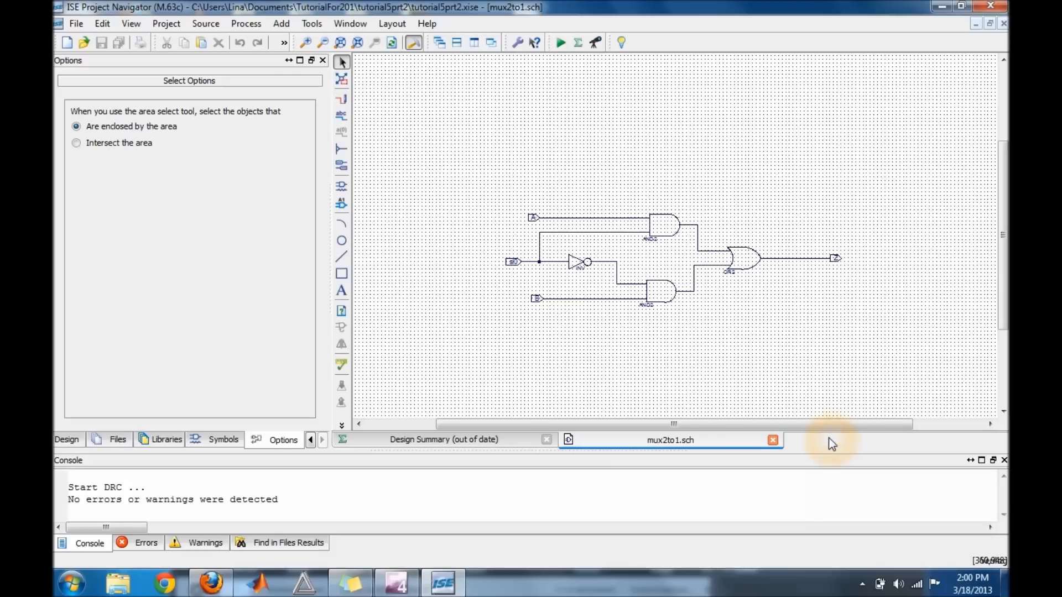
{"action": "mouse_move", "coordinate": [511, 300]}
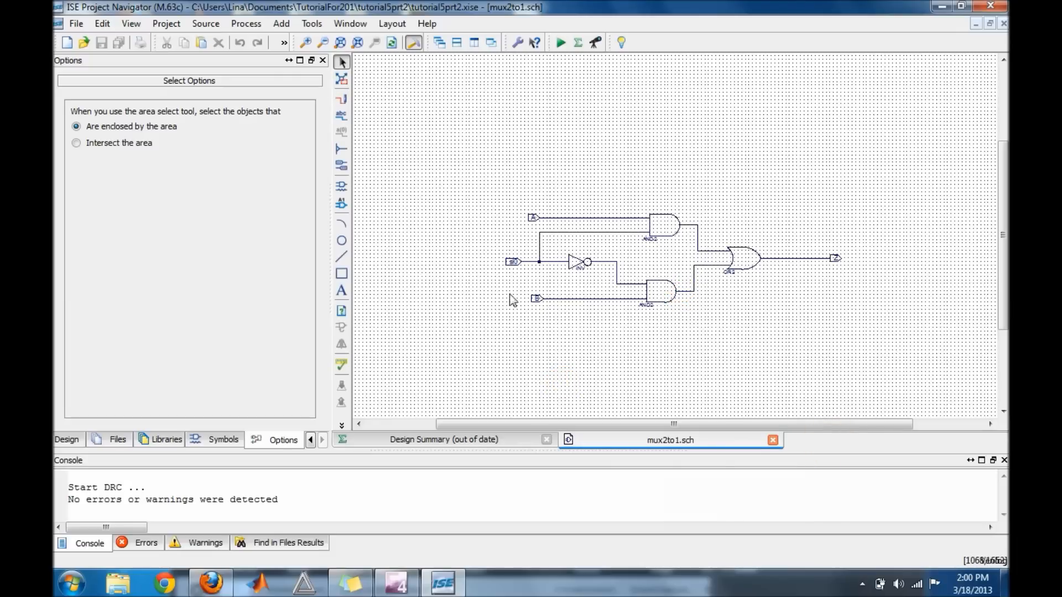
- Add a new Schematic source named mux4to1 and advance to its summary
{"action": "left_click", "coordinate": [433, 281]}
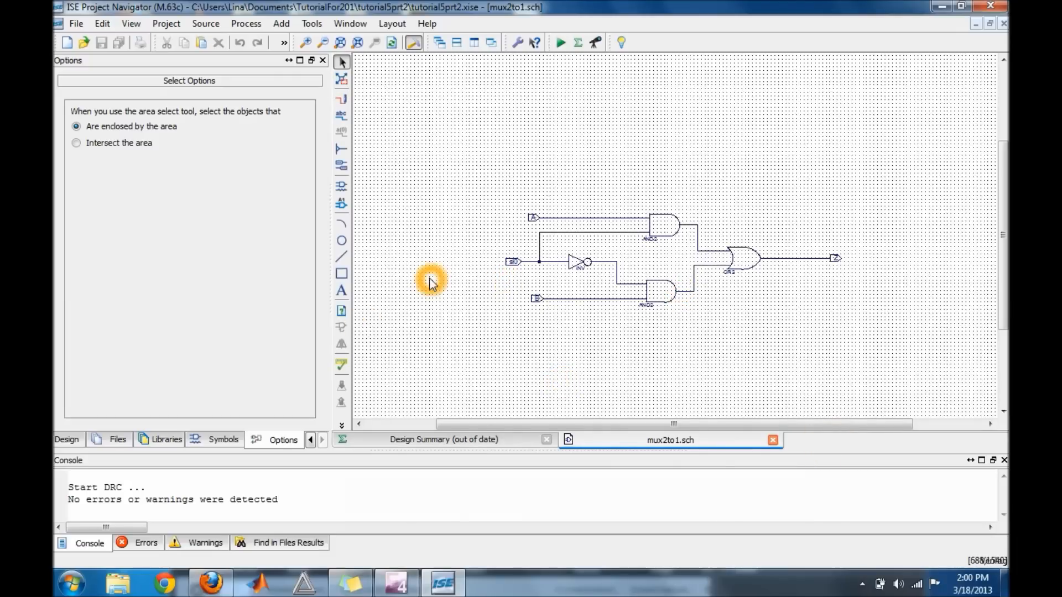
{"action": "left_click", "coordinate": [93, 440]}
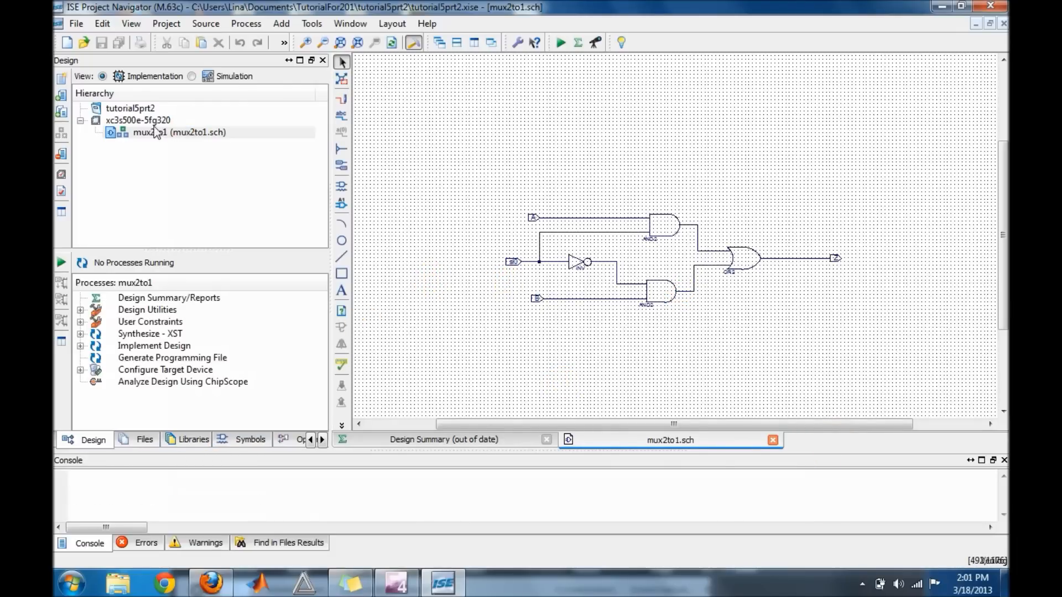
{"action": "left_click", "coordinate": [139, 119]}
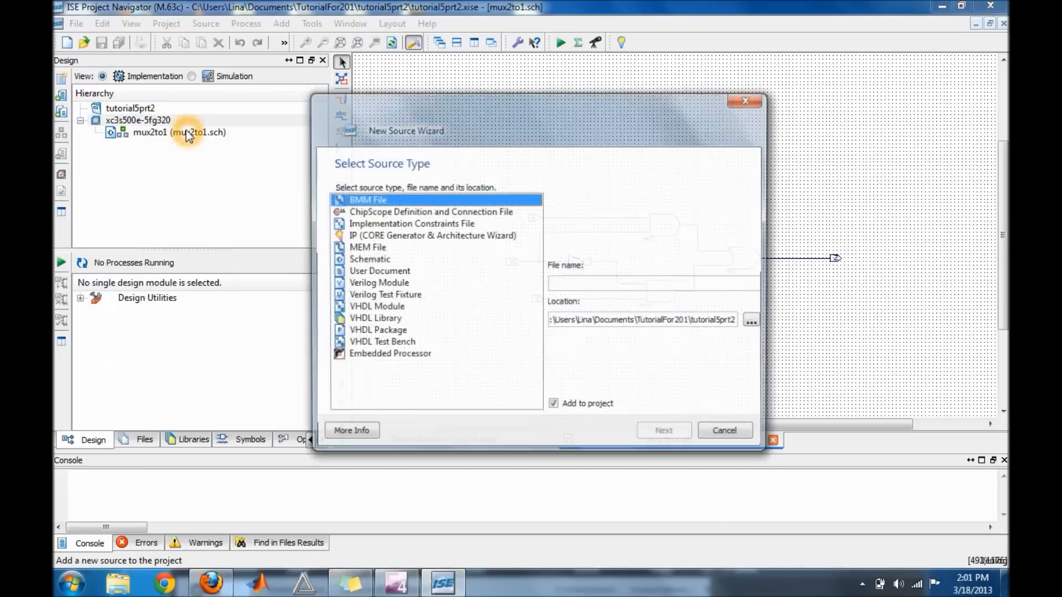
{"action": "left_click", "coordinate": [367, 259]}
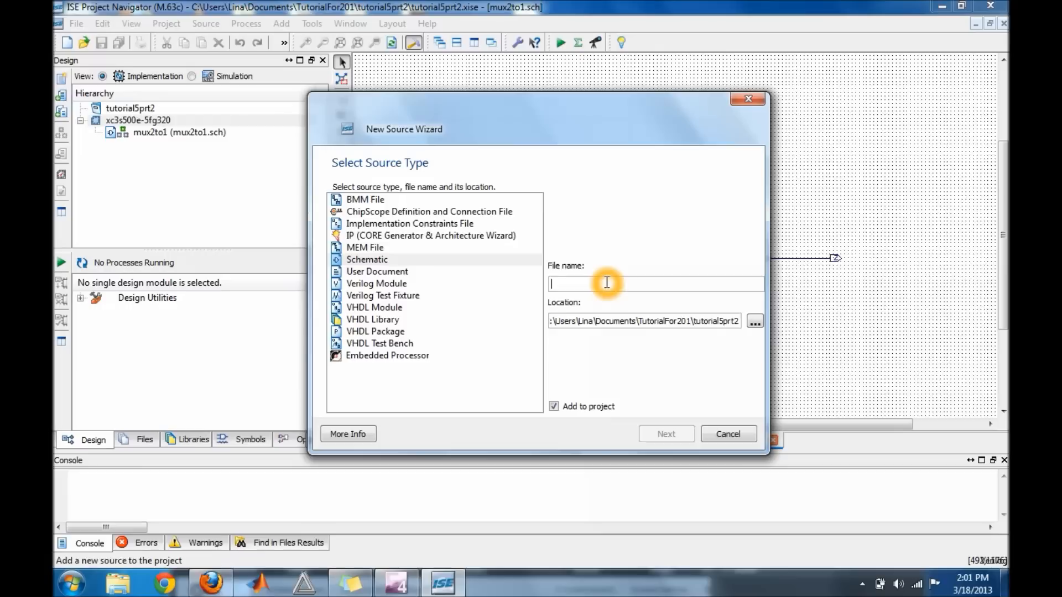
{"action": "type", "text": "mux4rto1"}
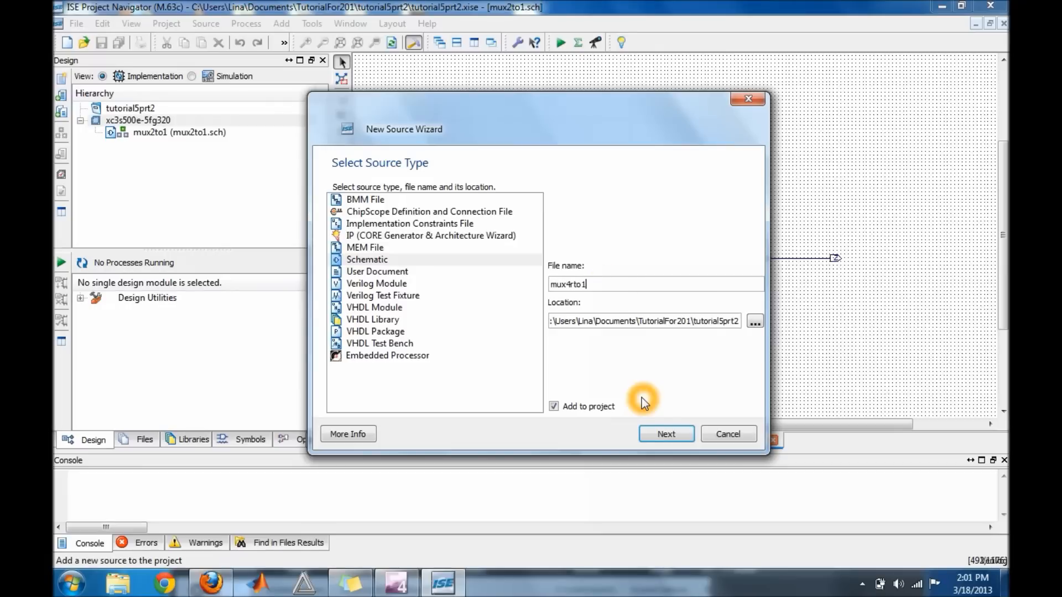
{"action": "key", "text": "BackSpace"}
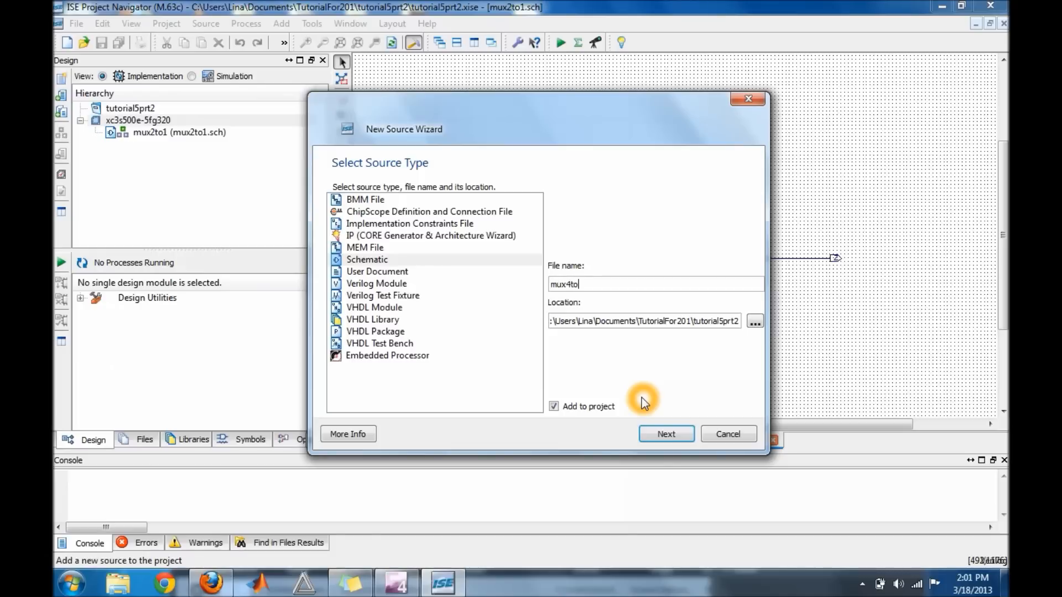
{"action": "left_click", "coordinate": [664, 433]}
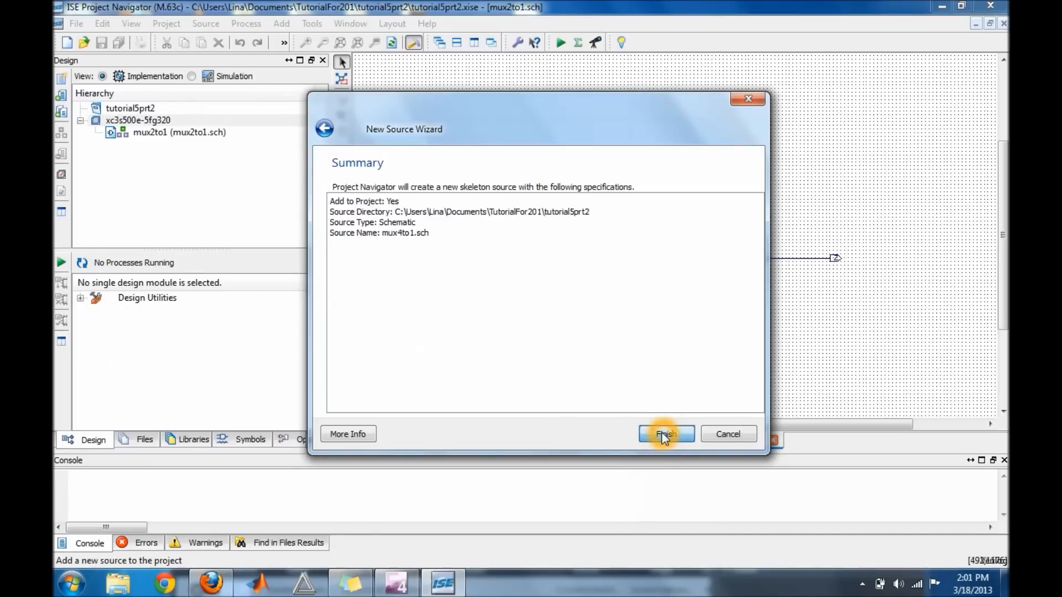
- Create the mux4to1 sheet and filter the Symbols list by 'mux' to select mux2to1
{"action": "left_click", "coordinate": [666, 434]}
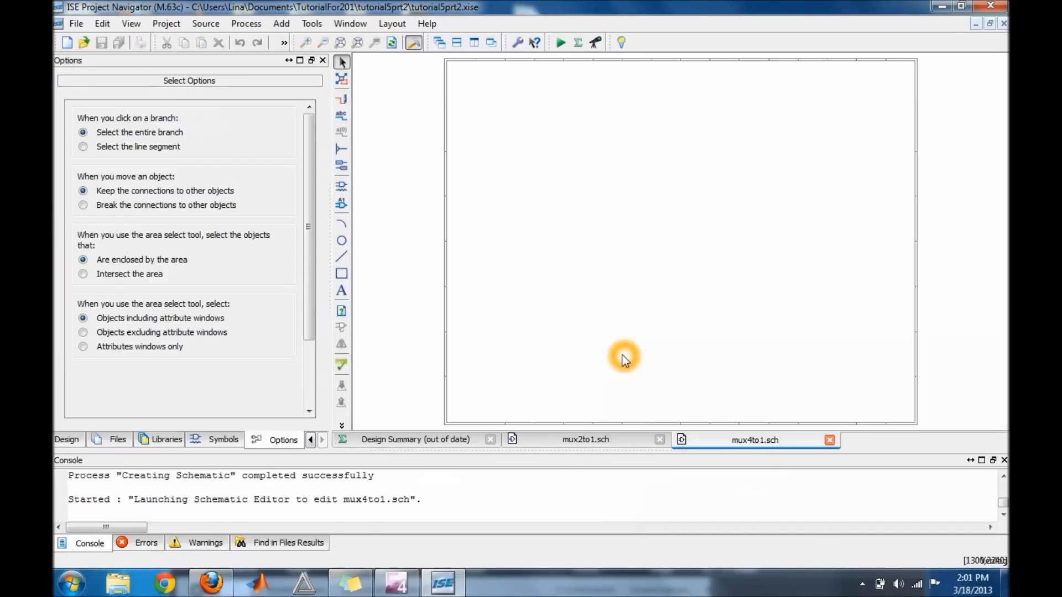
{"action": "mouse_move", "coordinate": [271, 338]}
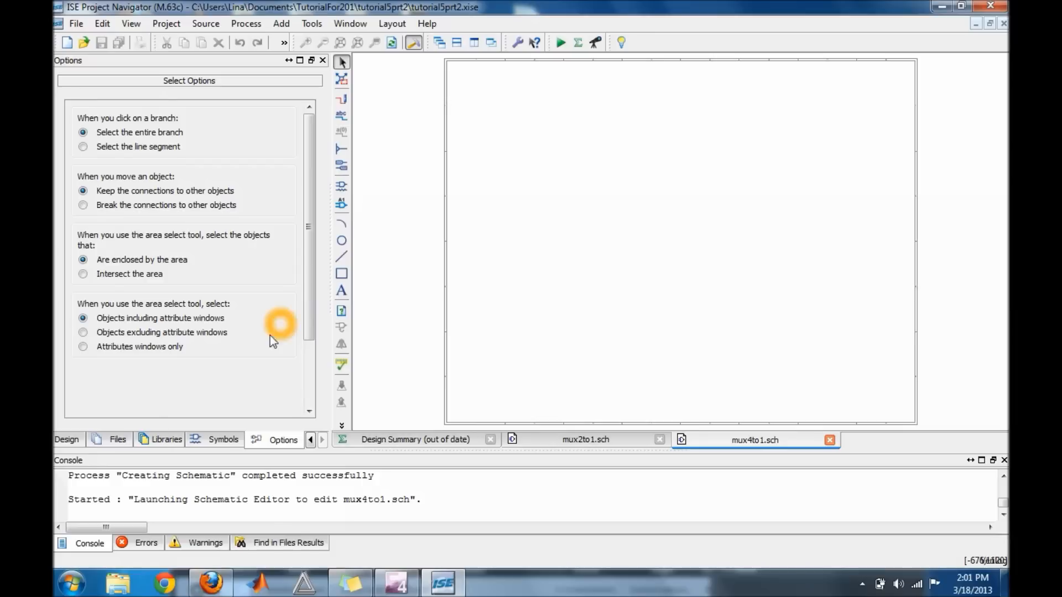
{"action": "left_click", "coordinate": [223, 440]}
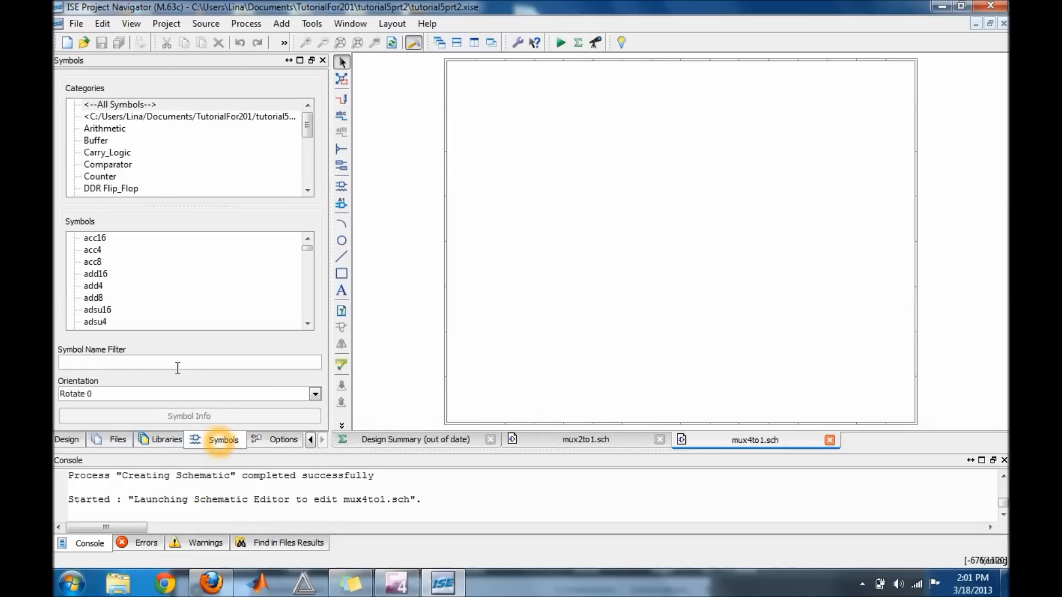
{"action": "left_click", "coordinate": [155, 362]}
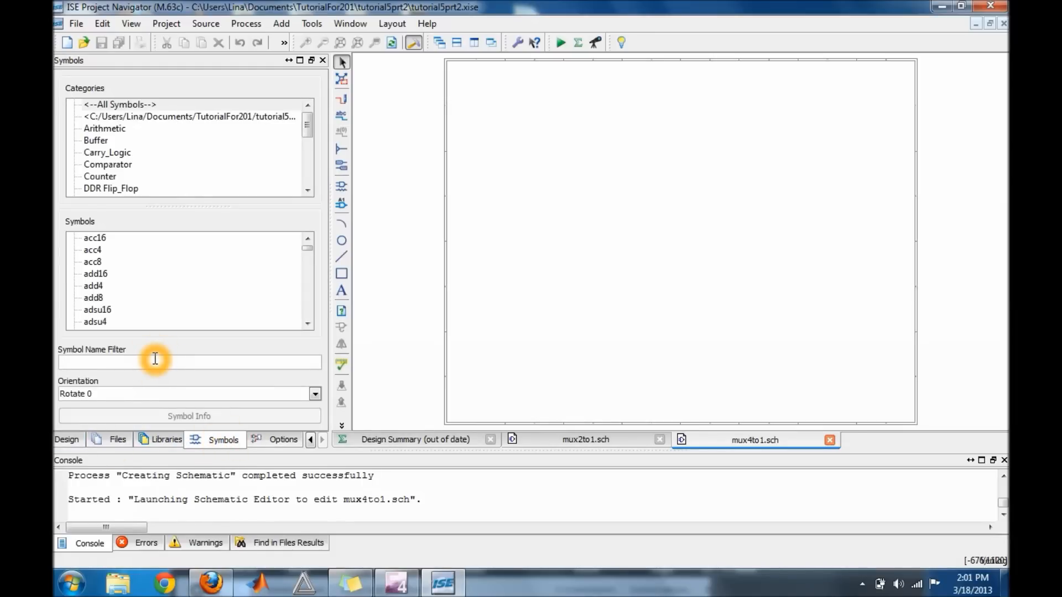
{"action": "type", "text": "mux"}
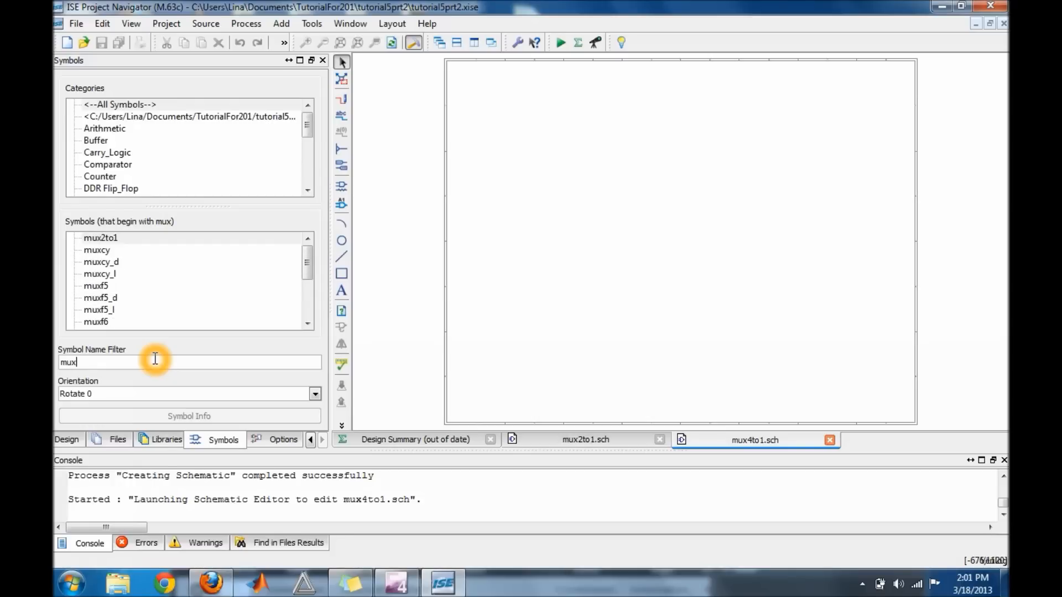
{"action": "left_click", "coordinate": [341, 186]}
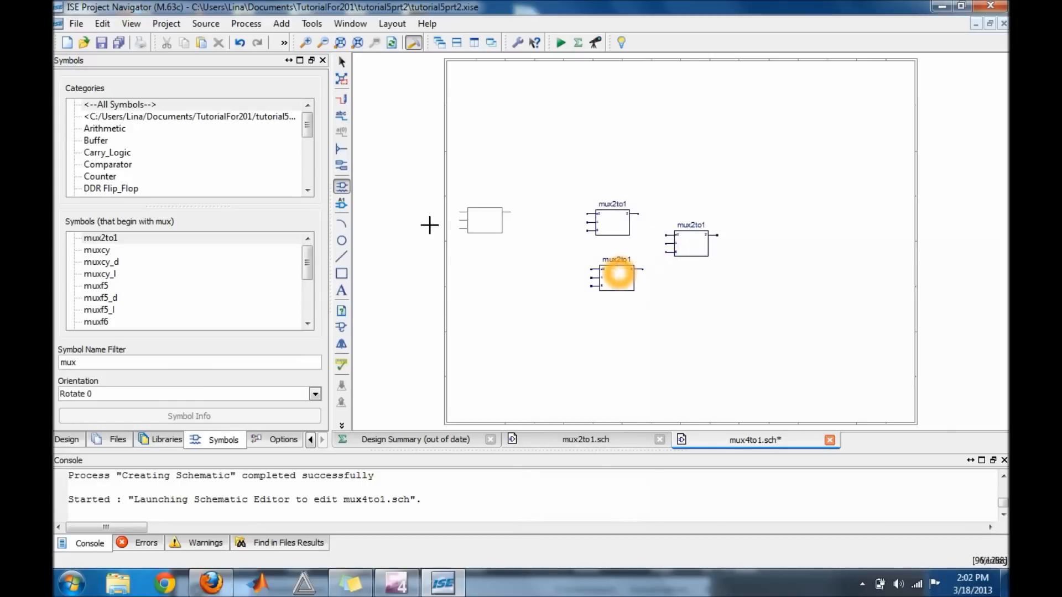
- Place three mux2to1 copies, switch to wire drawing and zoom in on the blocks
{"action": "left_click", "coordinate": [341, 99]}
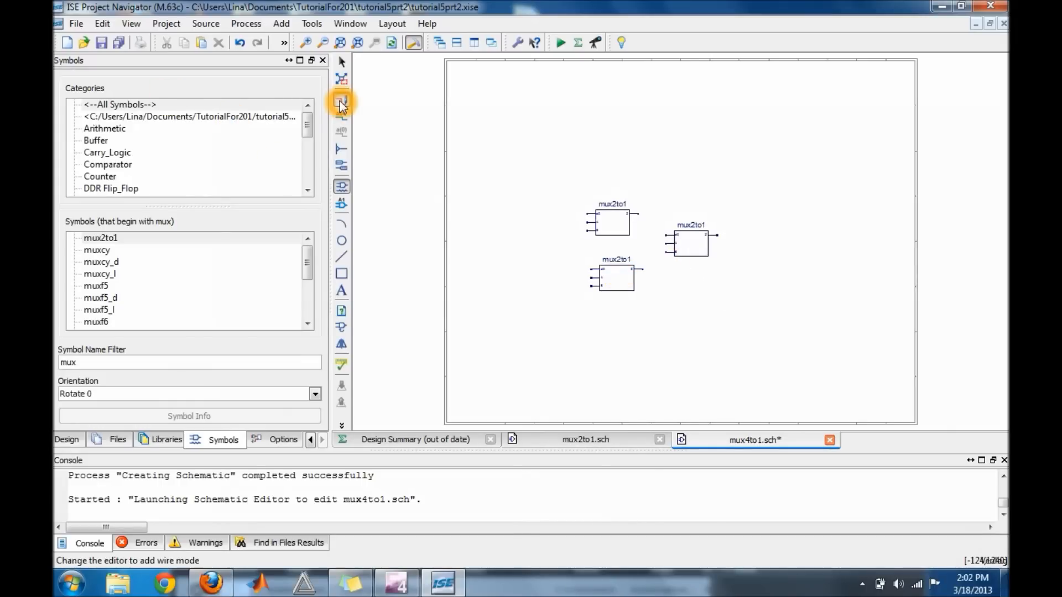
{"action": "left_click", "coordinate": [342, 100]}
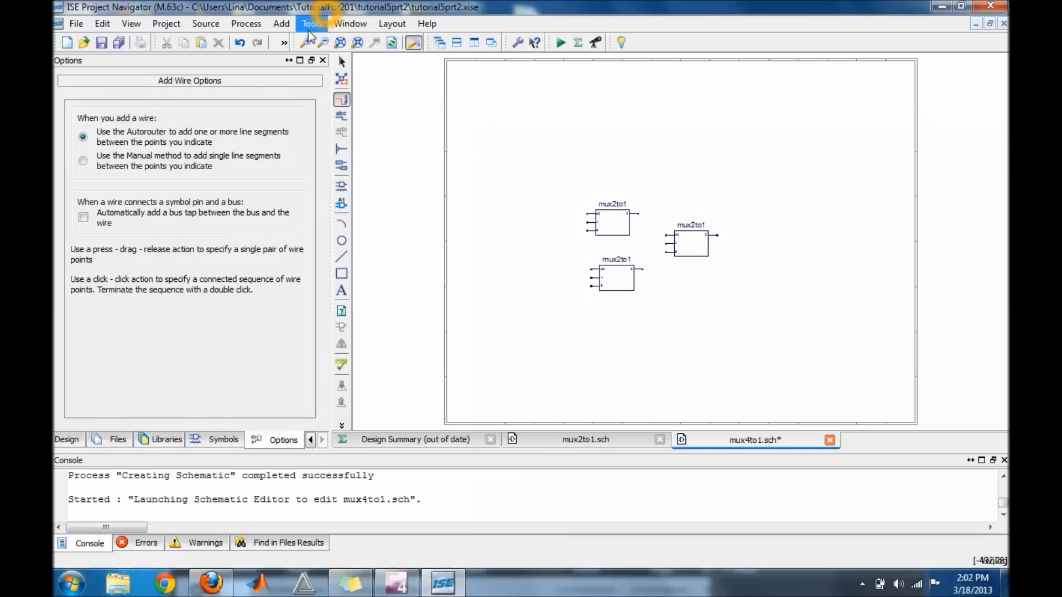
{"action": "left_click", "coordinate": [342, 62]}
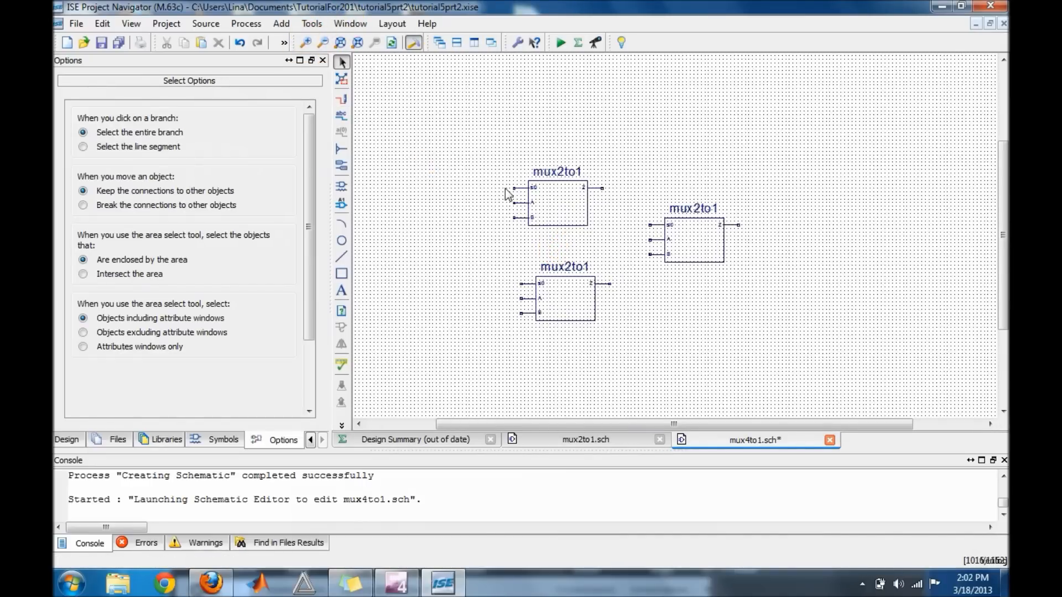
{"action": "left_click", "coordinate": [67, 439]}
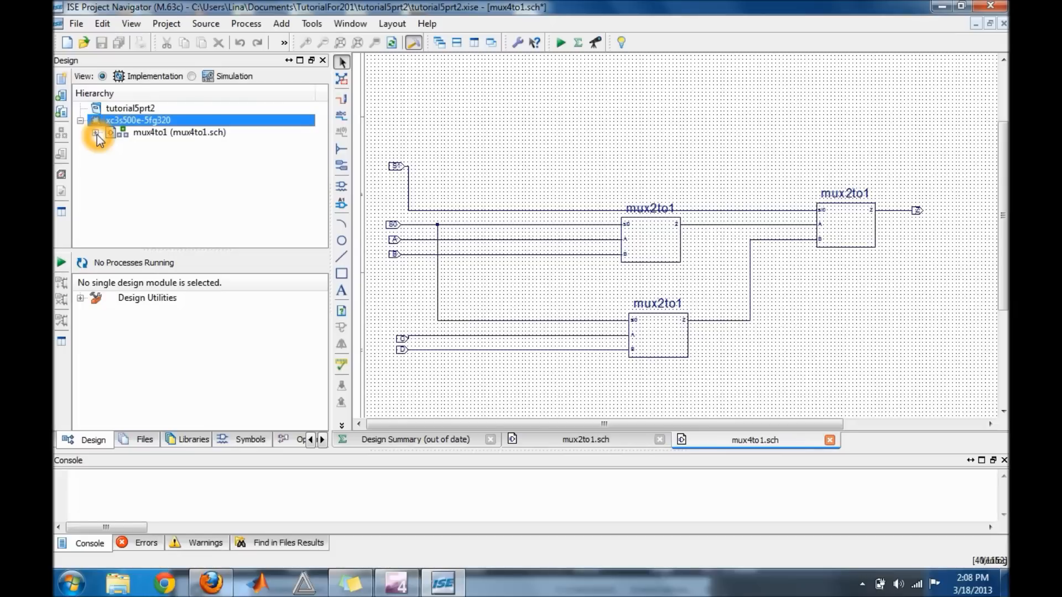
- Expand mux4to1 in the Hierarchy and begin a New Source for the testbench
{"action": "left_click", "coordinate": [95, 132]}
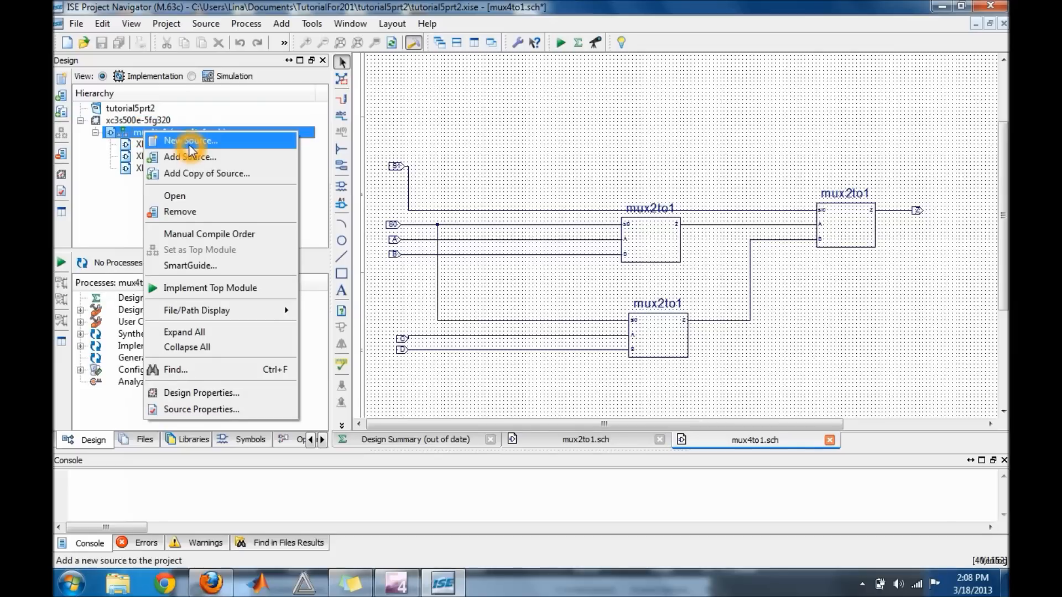
{"action": "mouse_move", "coordinate": [235, 140]}
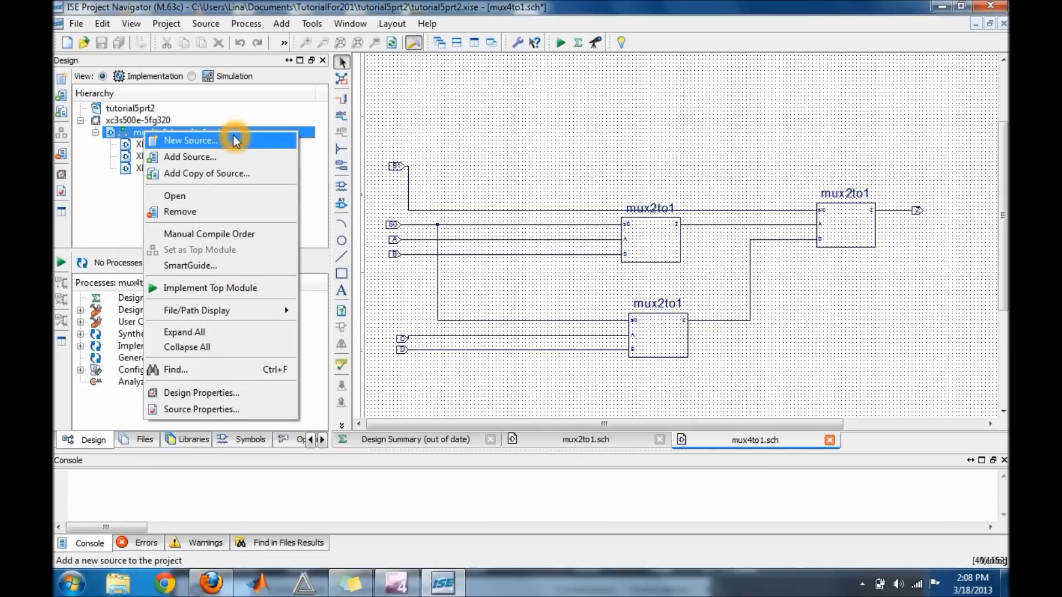
{"action": "left_click", "coordinate": [190, 140]}
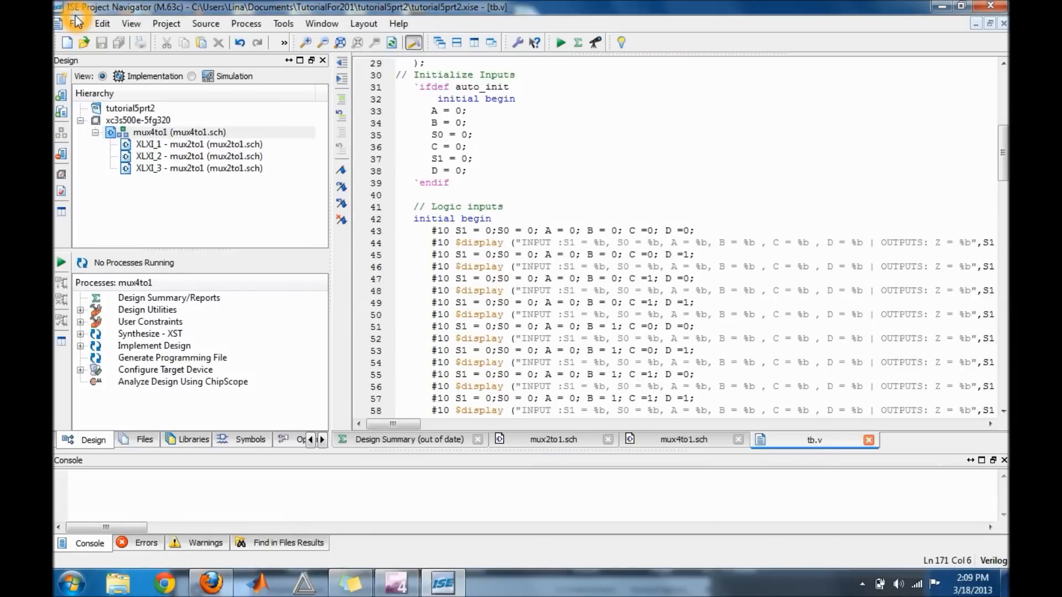
{"action": "mouse_move", "coordinate": [77, 24]}
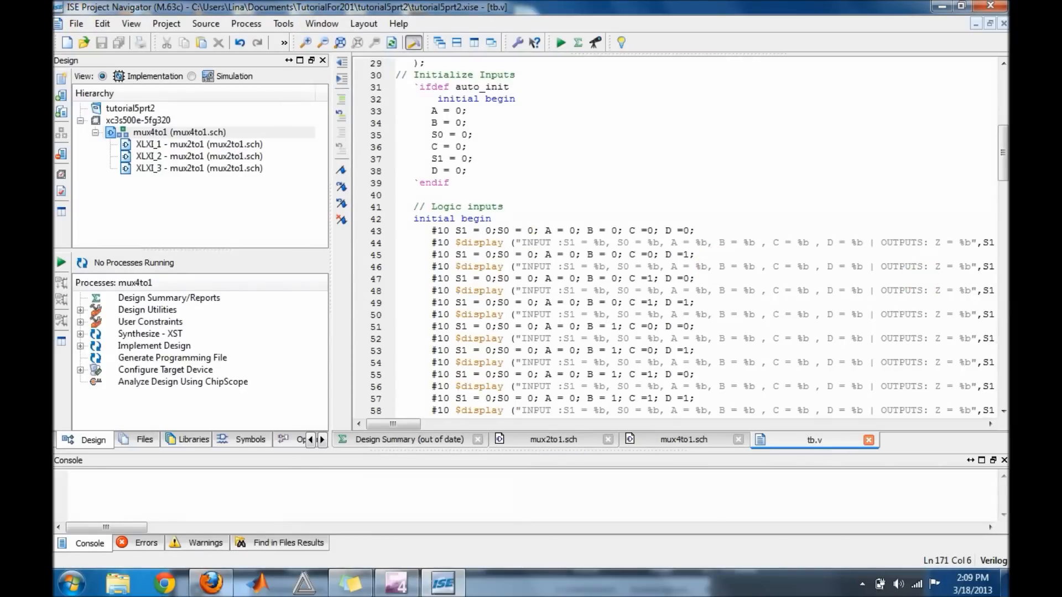
- Scroll through tb.v to review the mux4to1 stimulus and $display lines
{"action": "scroll", "scroll_direction": "down", "scroll_amount": 3}
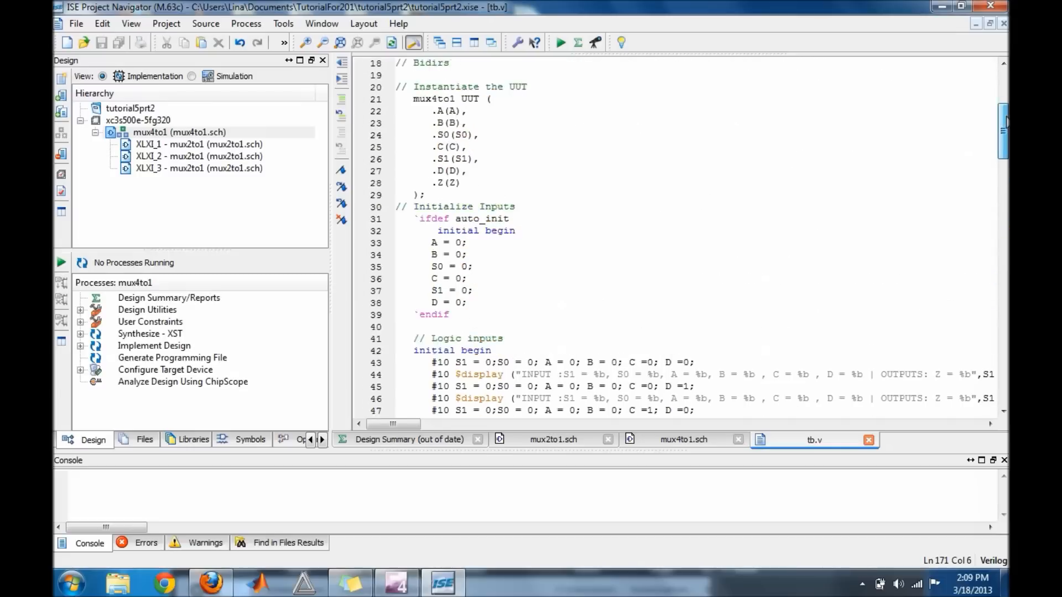
{"action": "scroll", "scroll_direction": "down", "scroll_amount": 3}
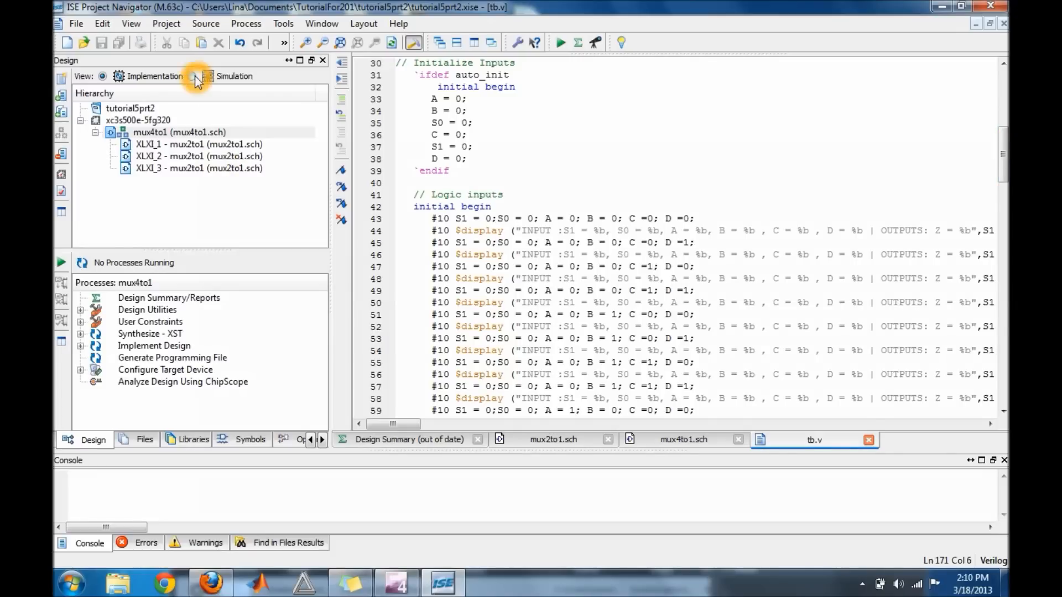
- Switch to Simulation view, check tb.v syntax and simulate the behavioral model in ISim
{"action": "left_click", "coordinate": [193, 77]}
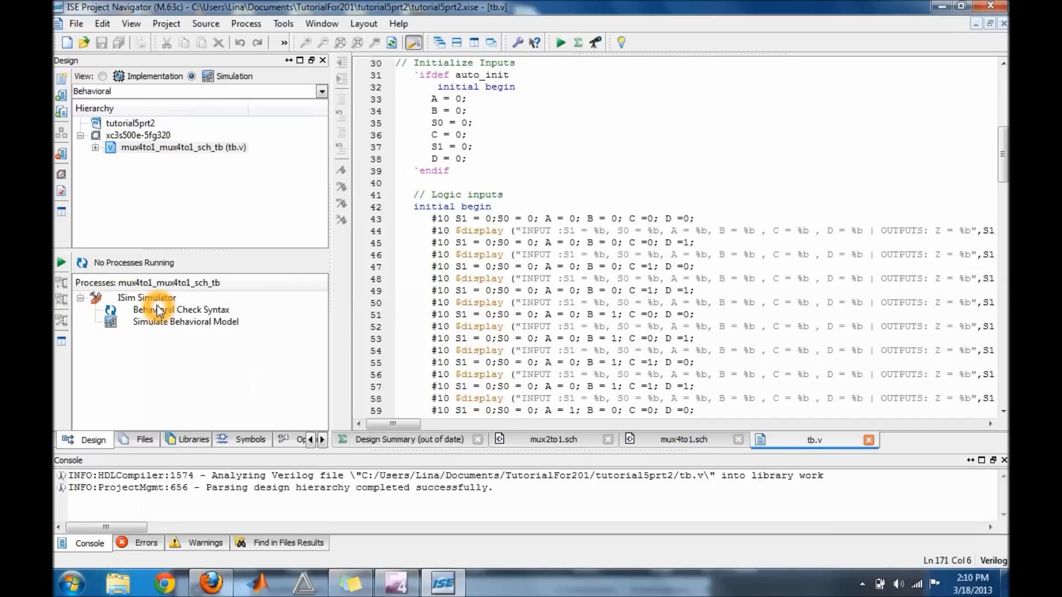
{"action": "double_click", "coordinate": [180, 309]}
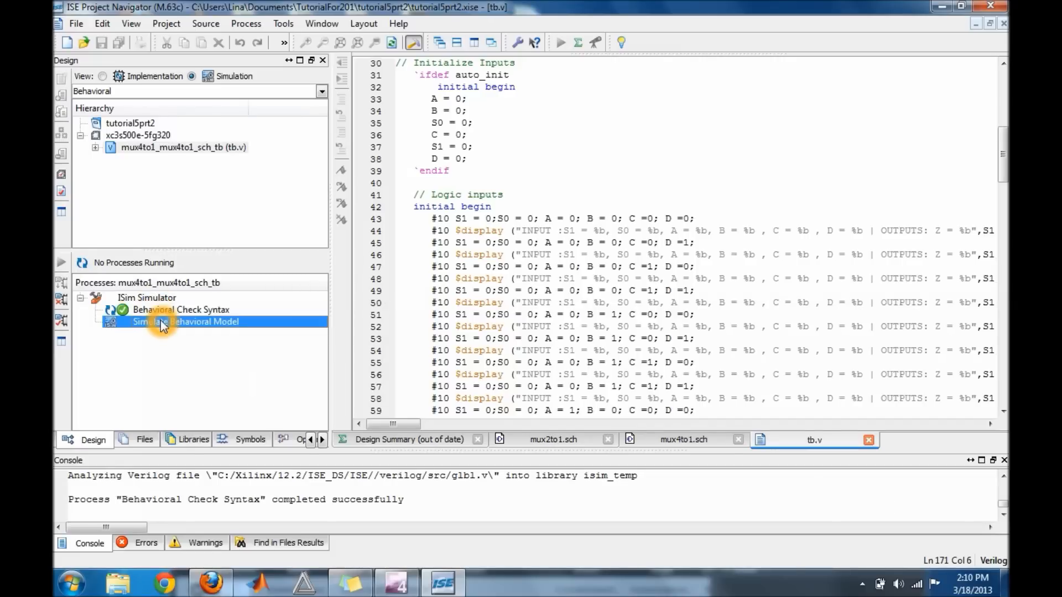
{"action": "double_click", "coordinate": [185, 321]}
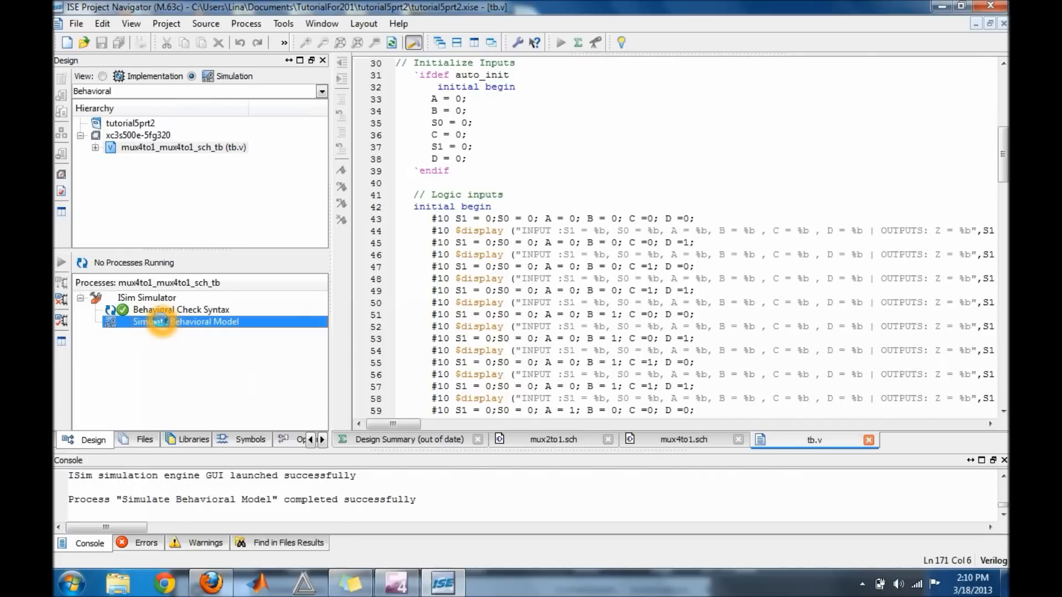
{"action": "double_click", "coordinate": [185, 320]}
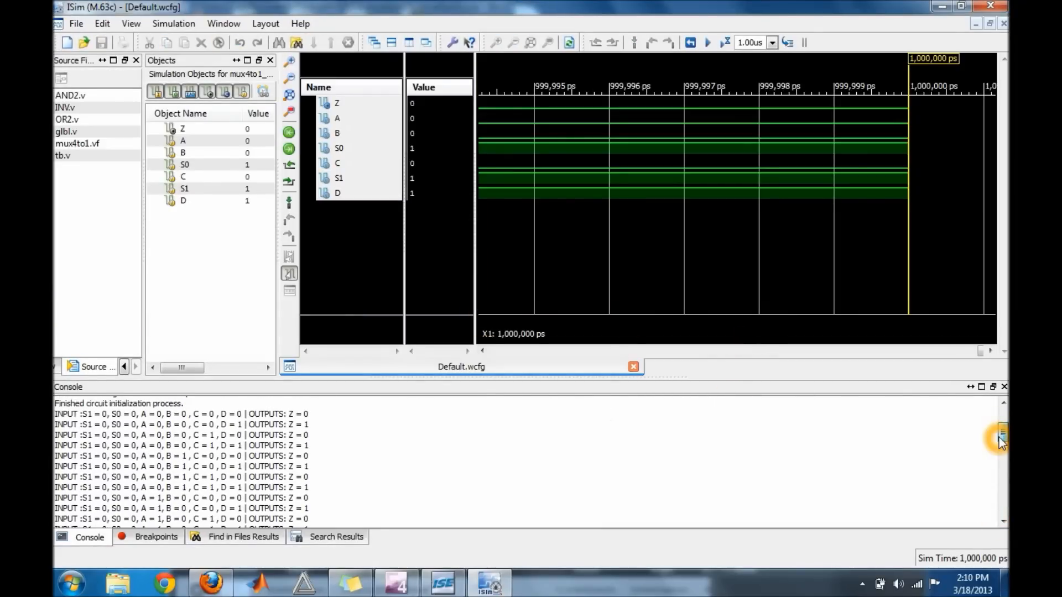
{"action": "scroll", "scroll_direction": "down", "scroll_amount": 3}
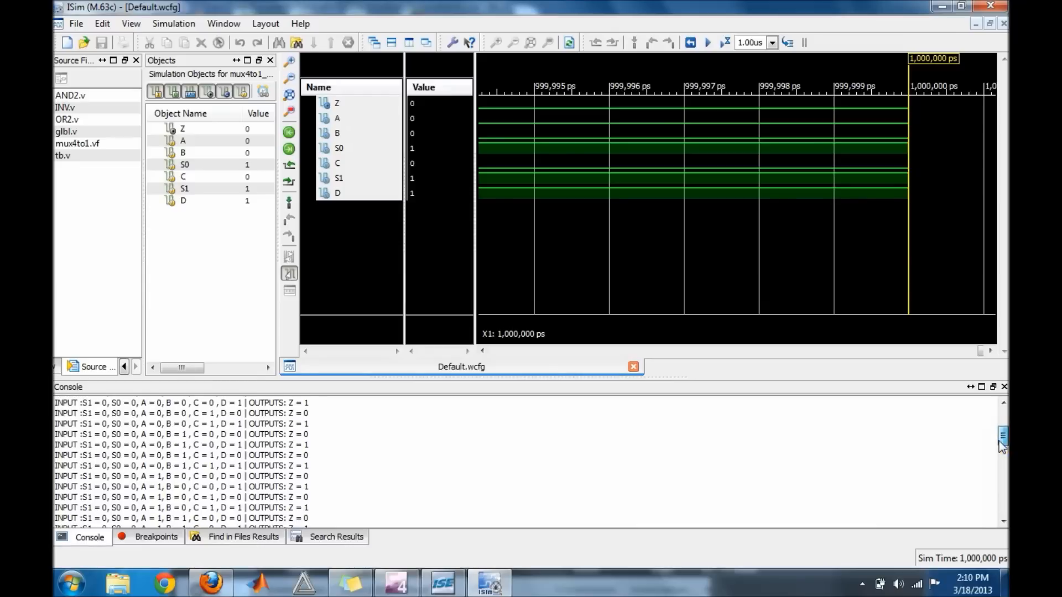
{"action": "scroll", "scroll_direction": "down", "scroll_amount": 3}
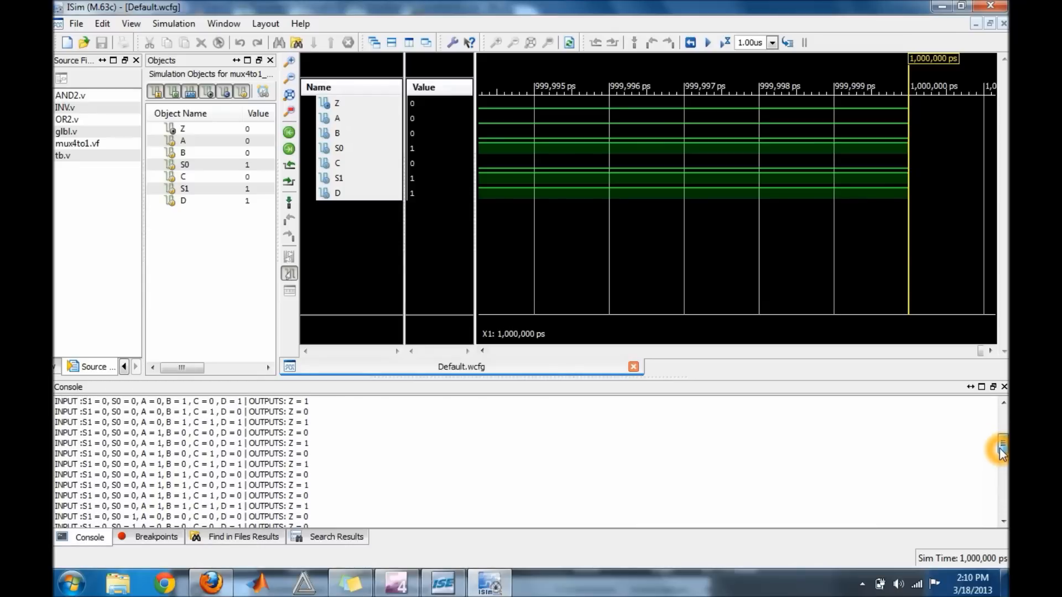